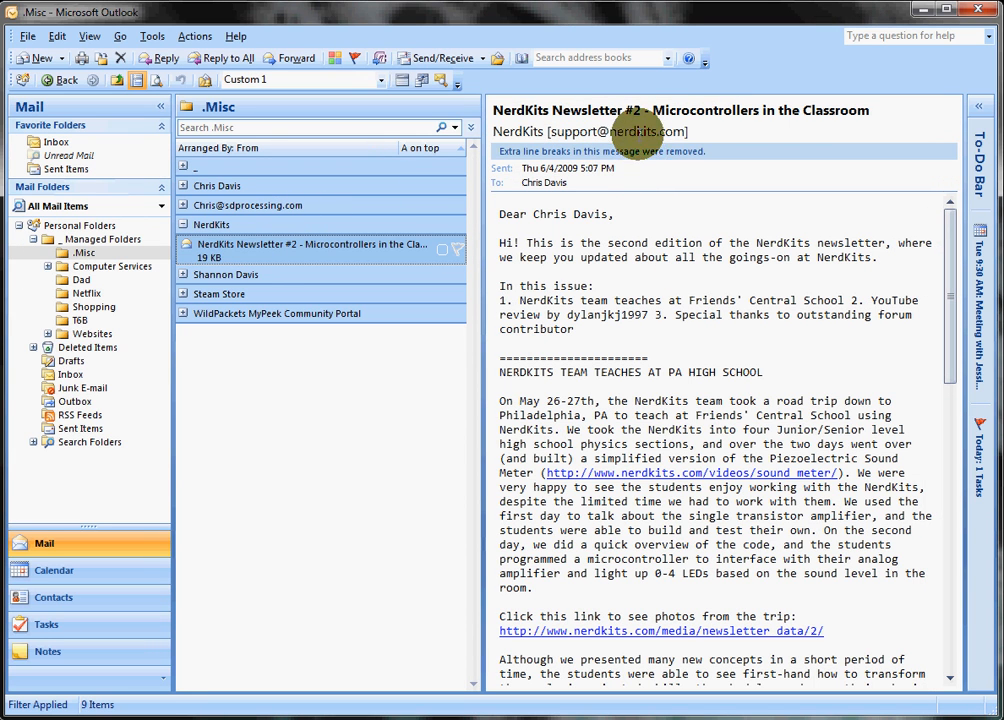
mouse_move(144, 588)
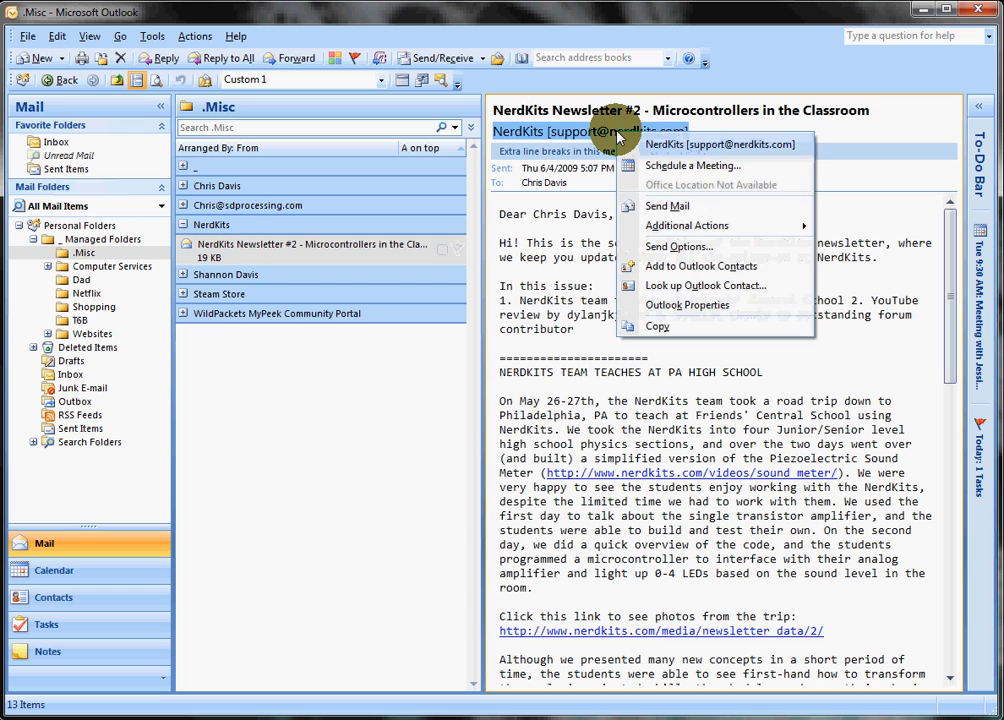
Save the newsletter sender NerdKits as a new Outlook contact.
left_click(700, 264)
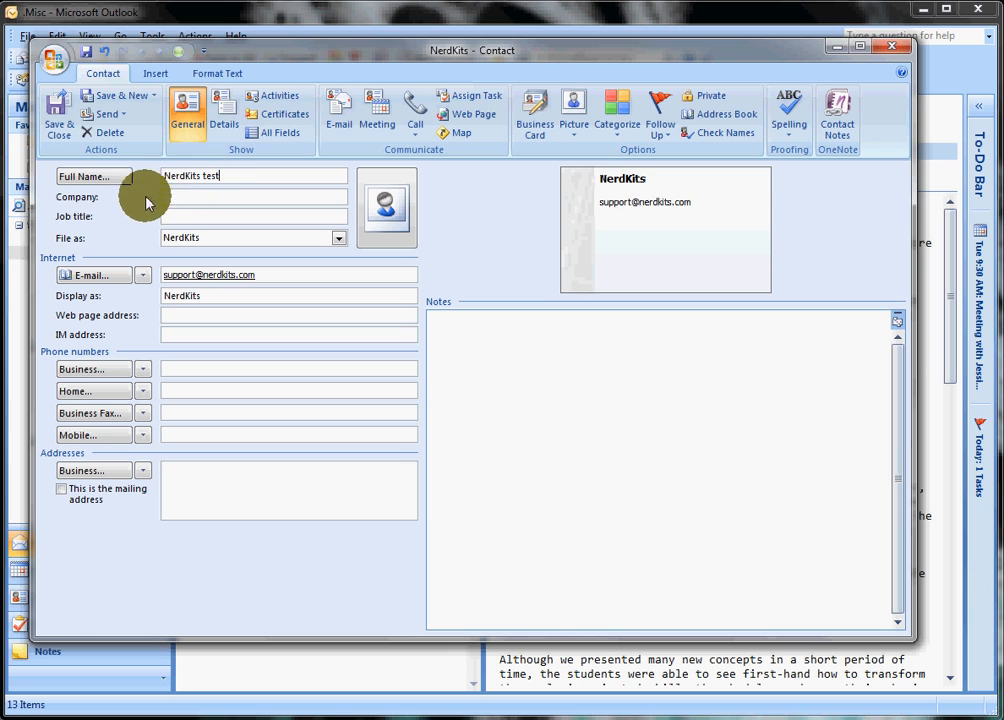
mouse_move(192, 352)
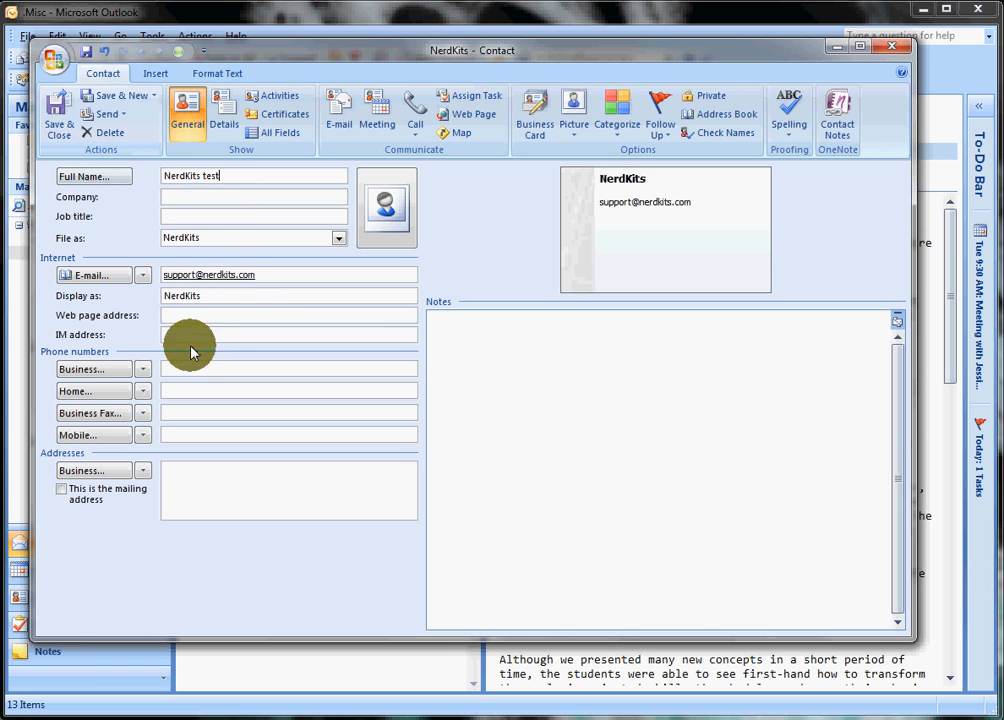
mouse_move(58, 114)
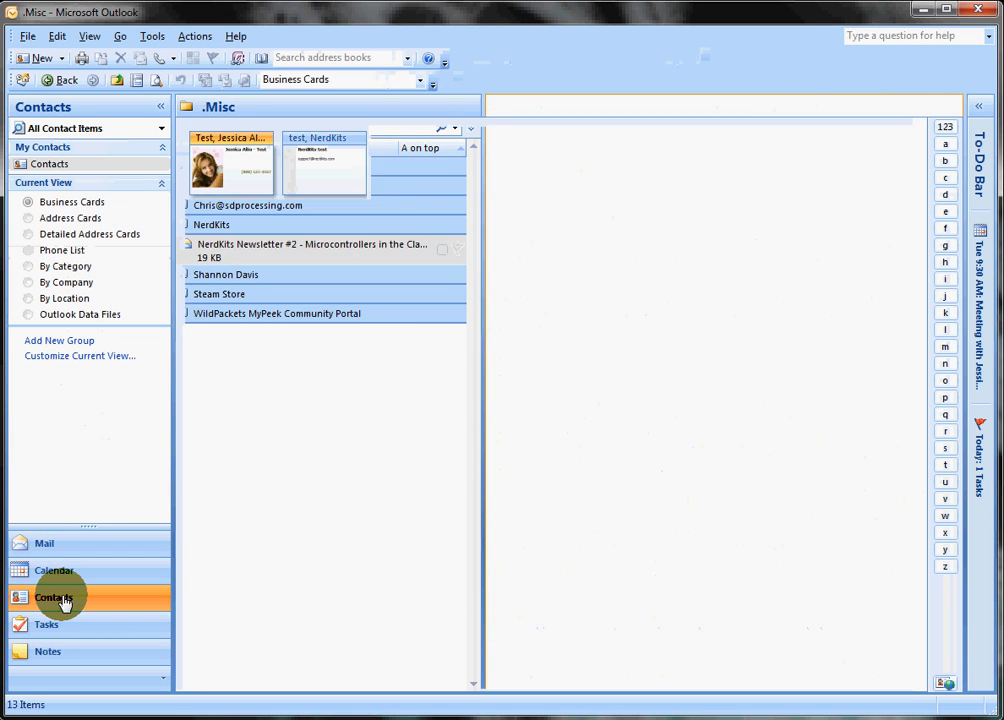
View Contacts as business cards and check the new test, NerdKits card's details.
left_click(52, 596)
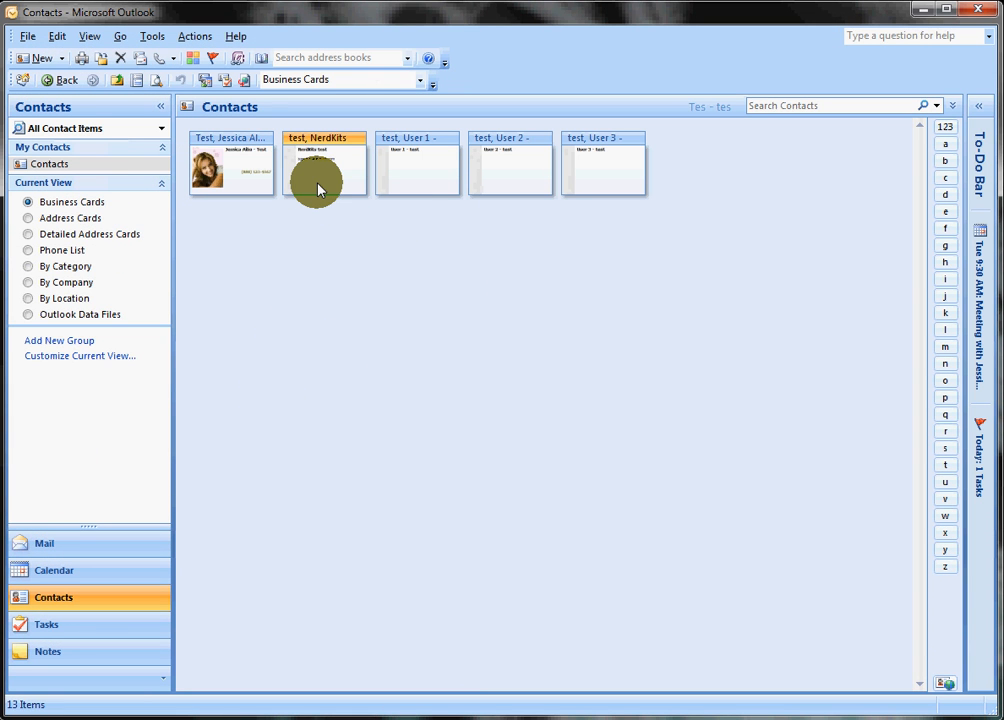
double_click(324, 164)
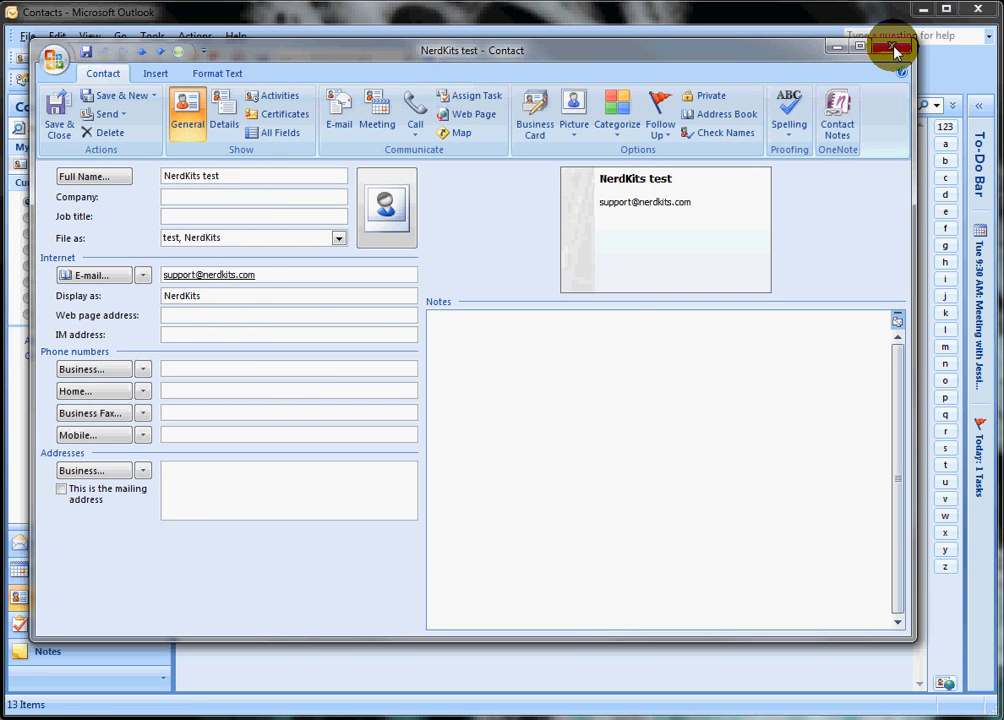
left_click(892, 48)
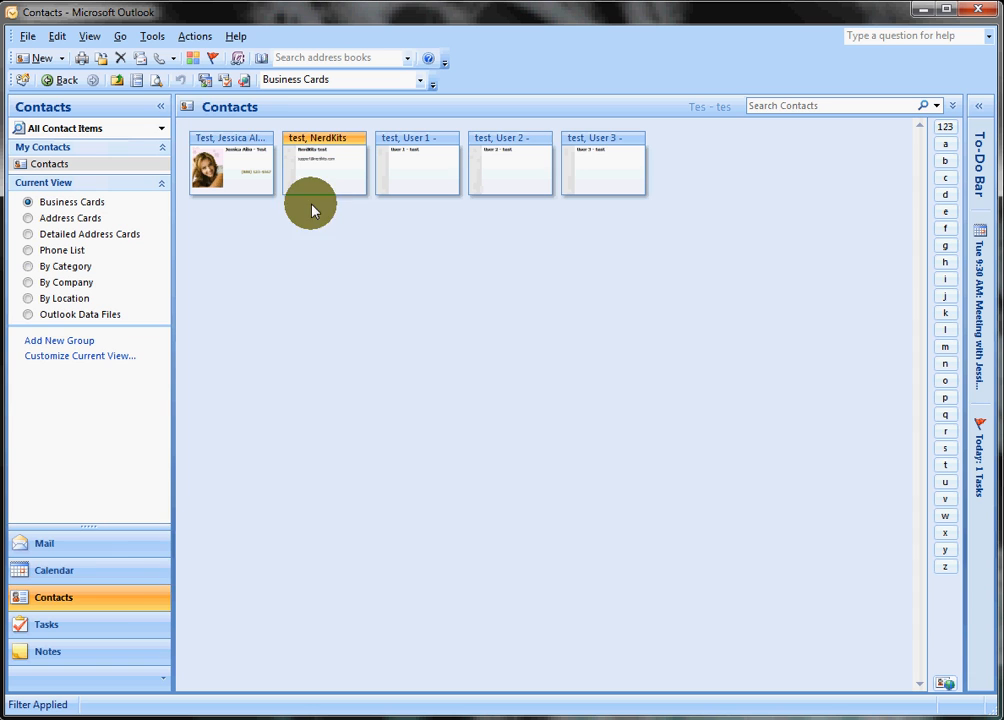
mouse_move(510, 166)
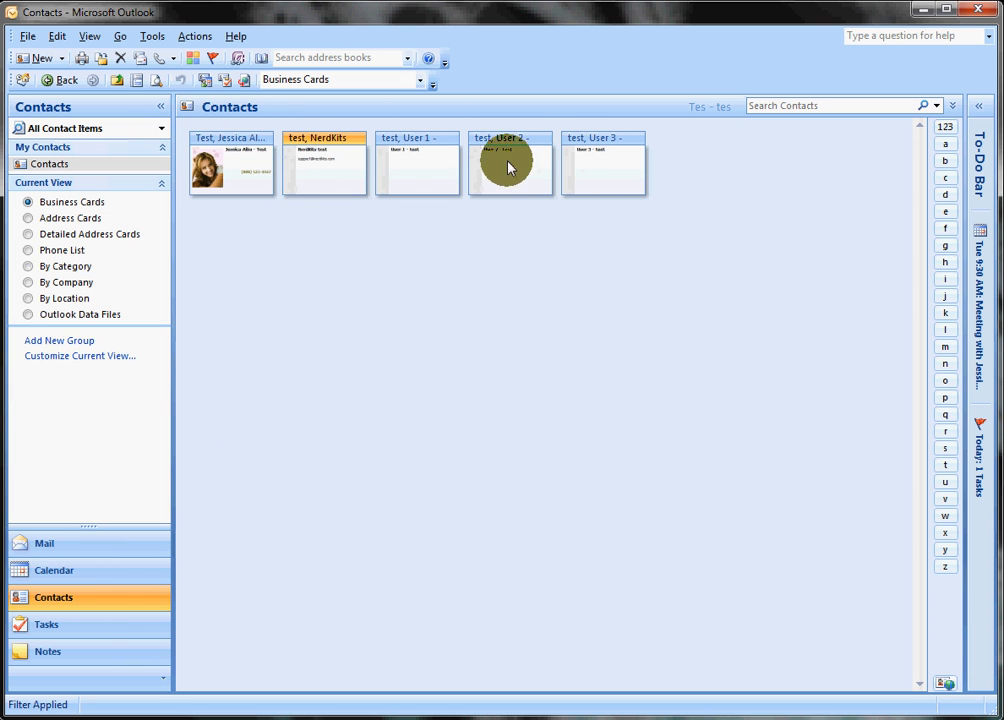
right_click(324, 160)
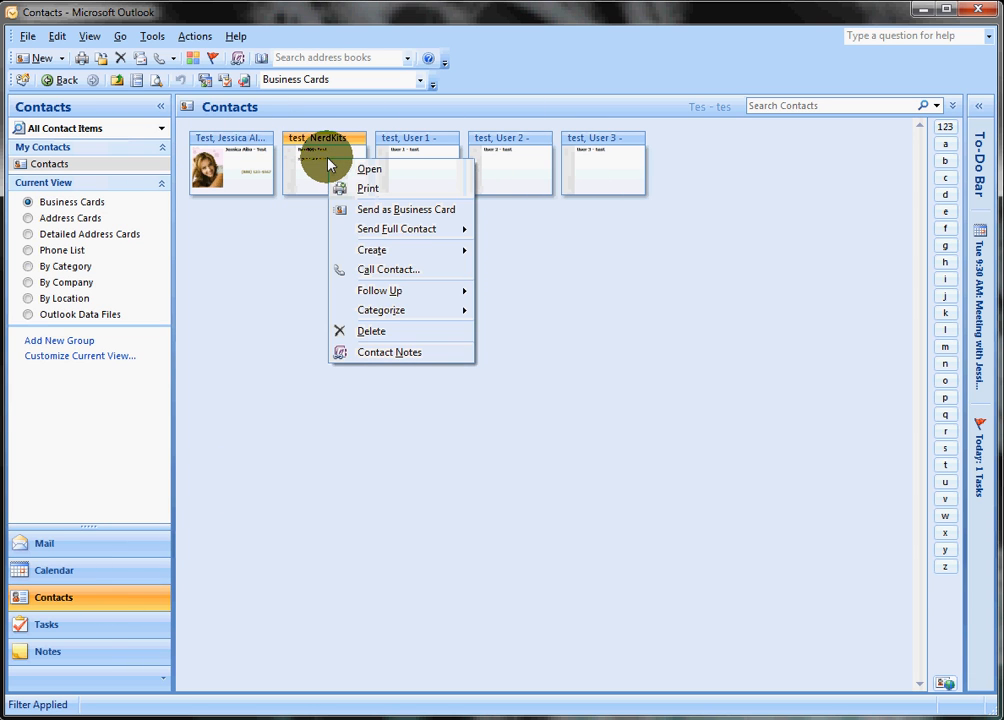
mouse_move(372, 248)
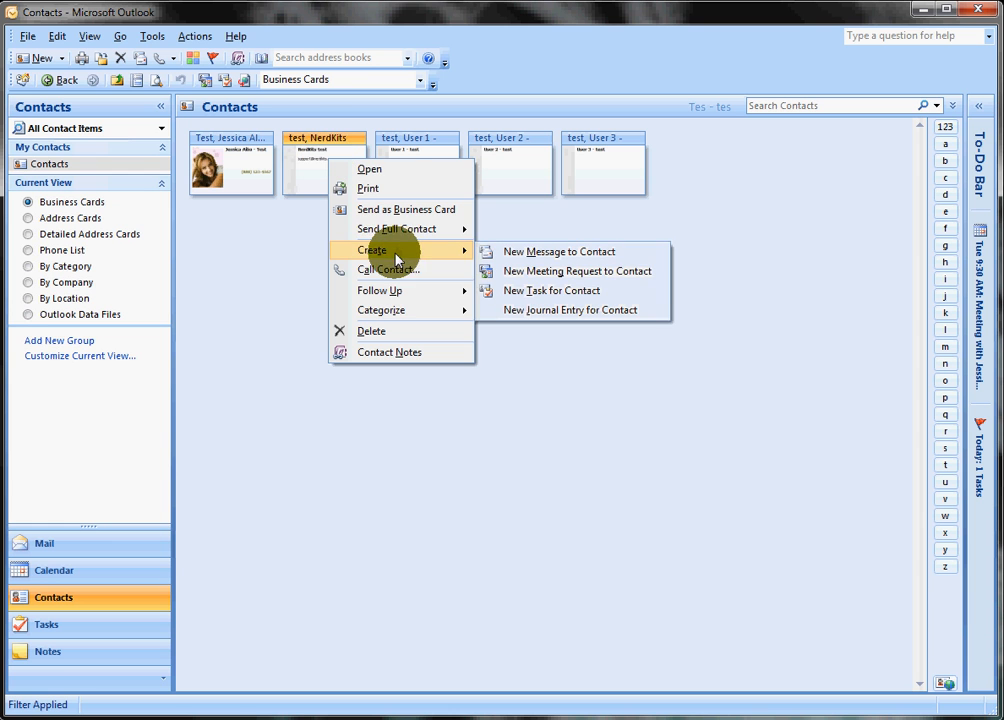
left_click(560, 252)
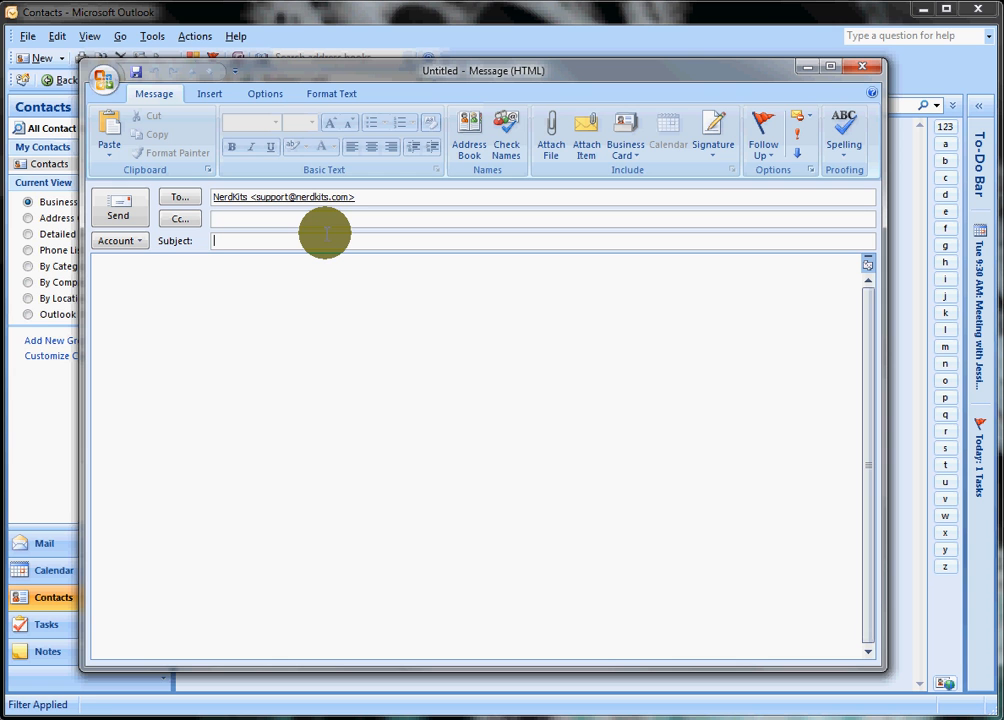
type("boom")
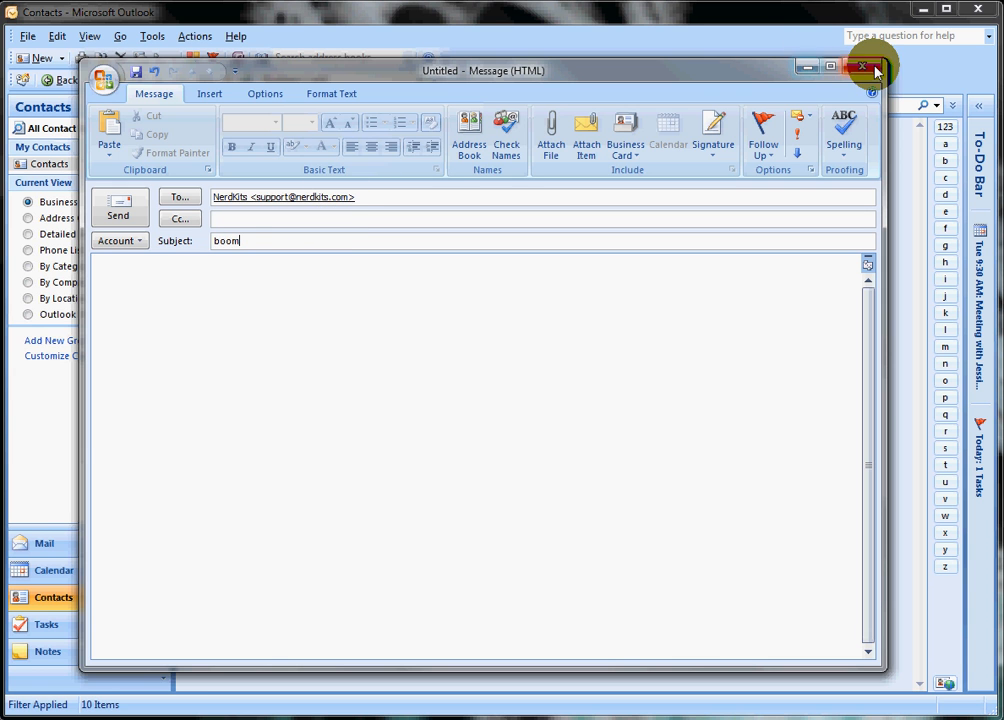
left_click(862, 66)
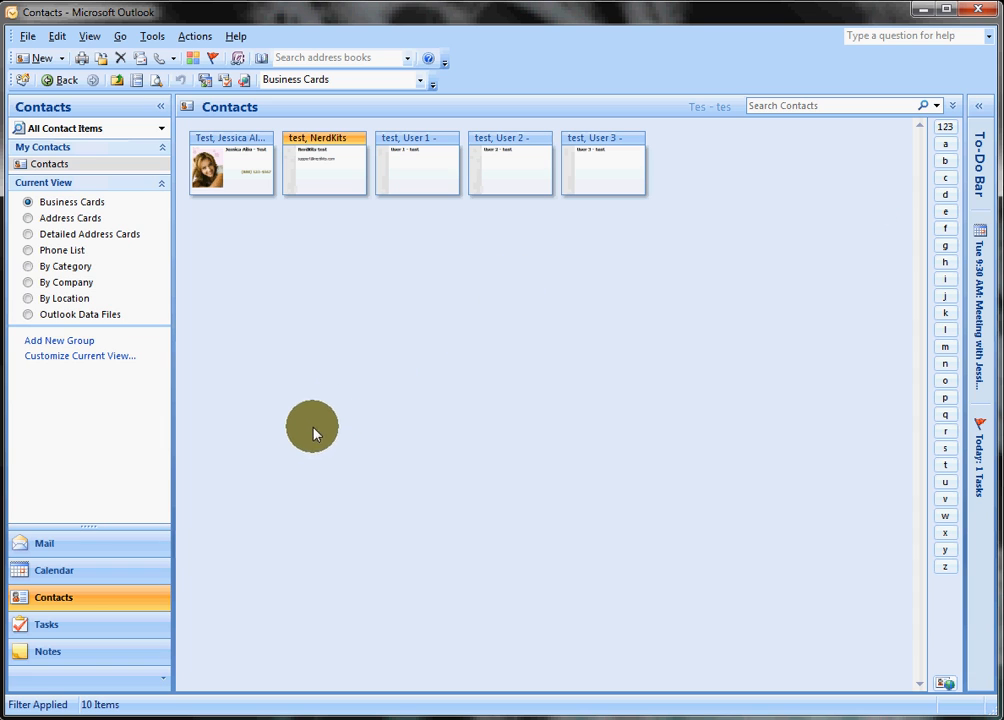
mouse_move(956, 276)
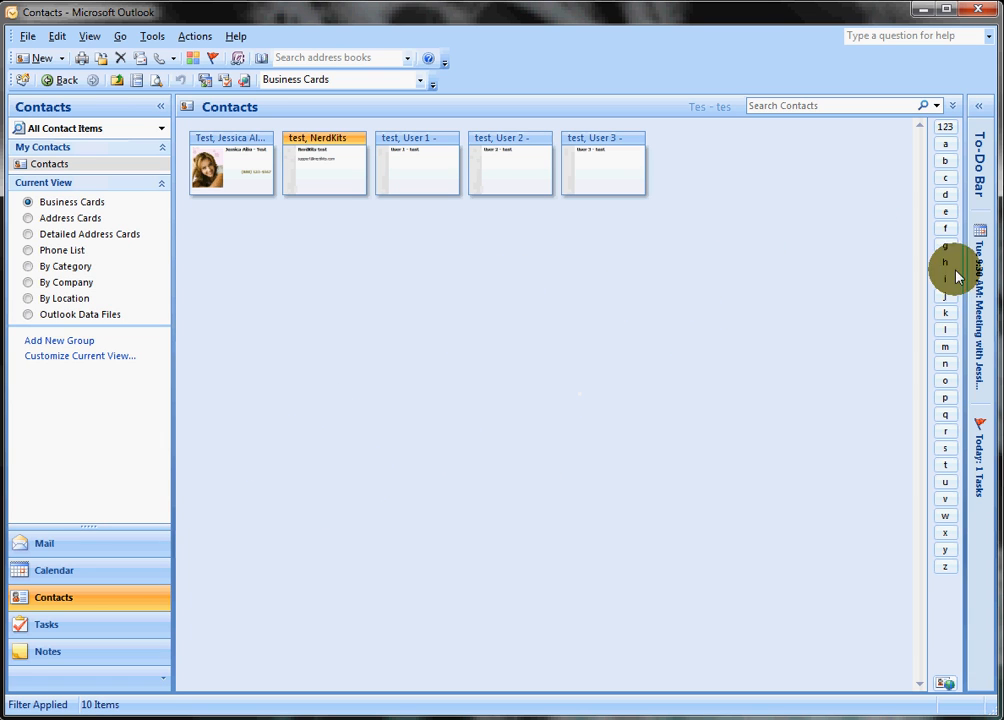